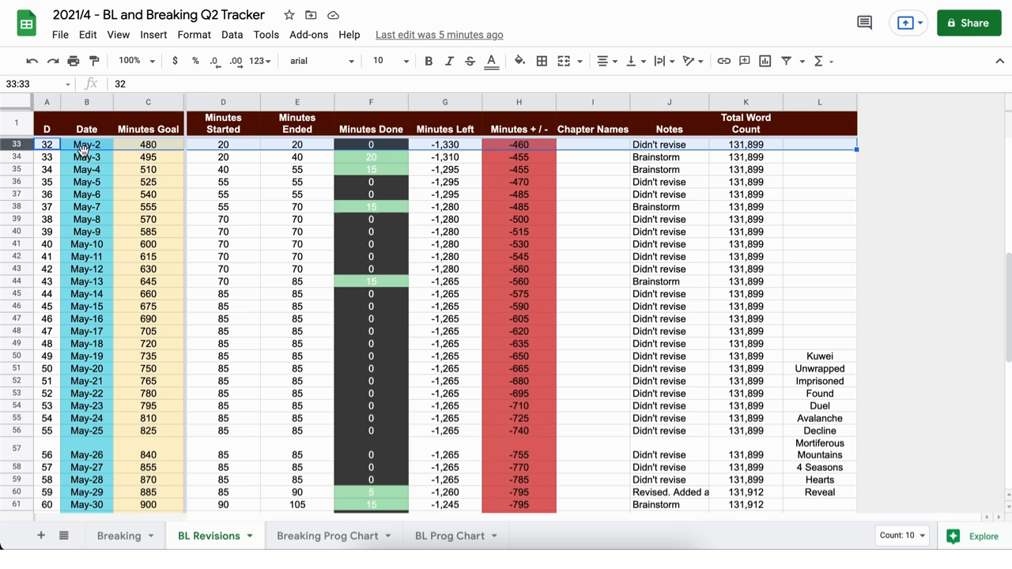
pyautogui.moveTo(389, 162)
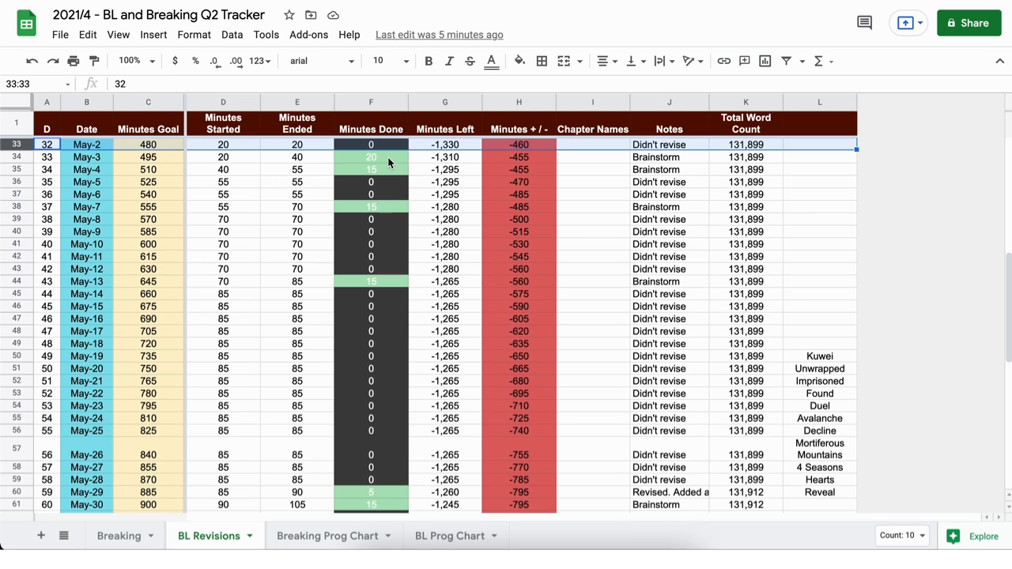
pyautogui.moveTo(397, 168)
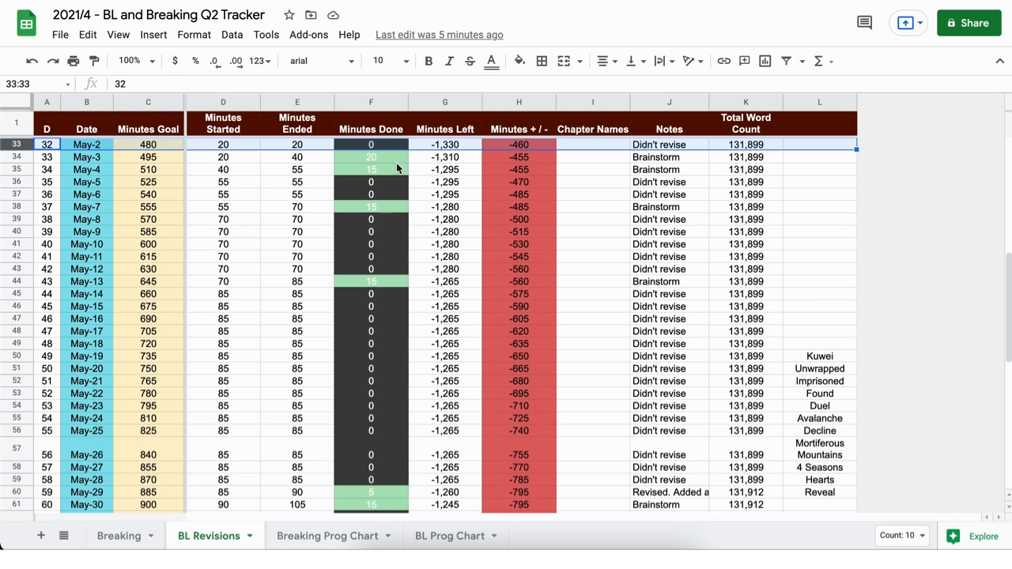
pyautogui.moveTo(385, 250)
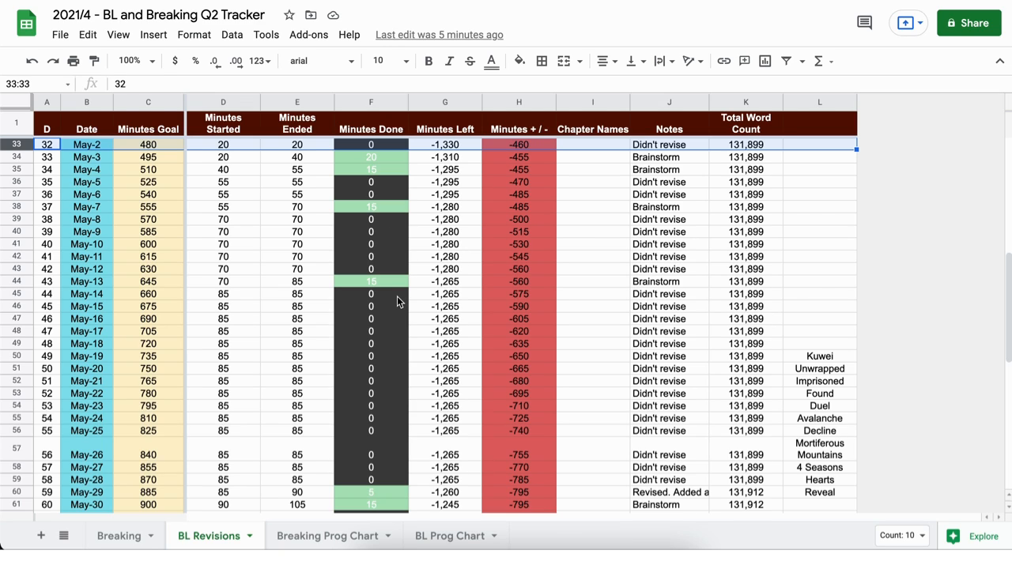
pyautogui.moveTo(317, 209)
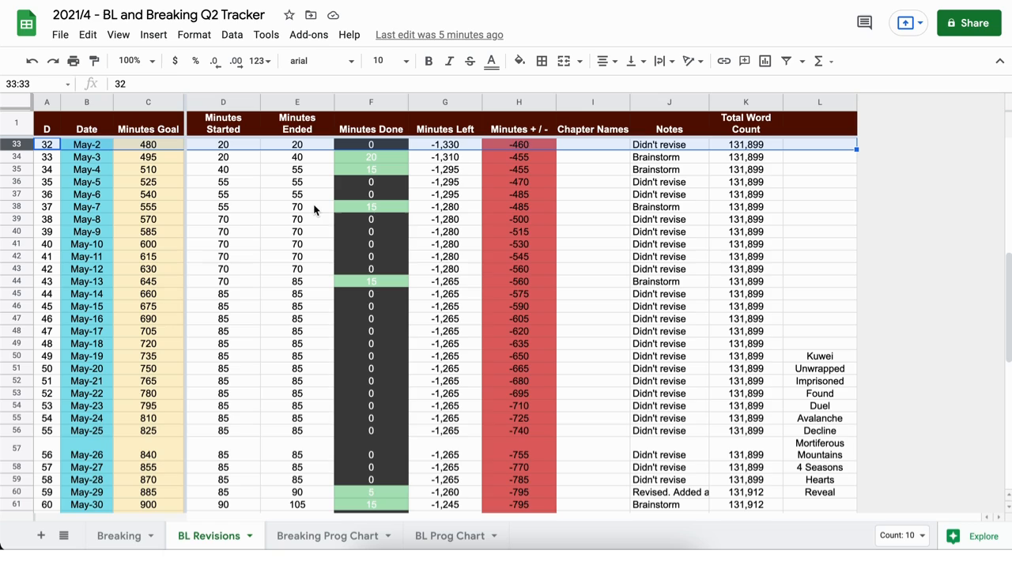
pyautogui.moveTo(324, 376)
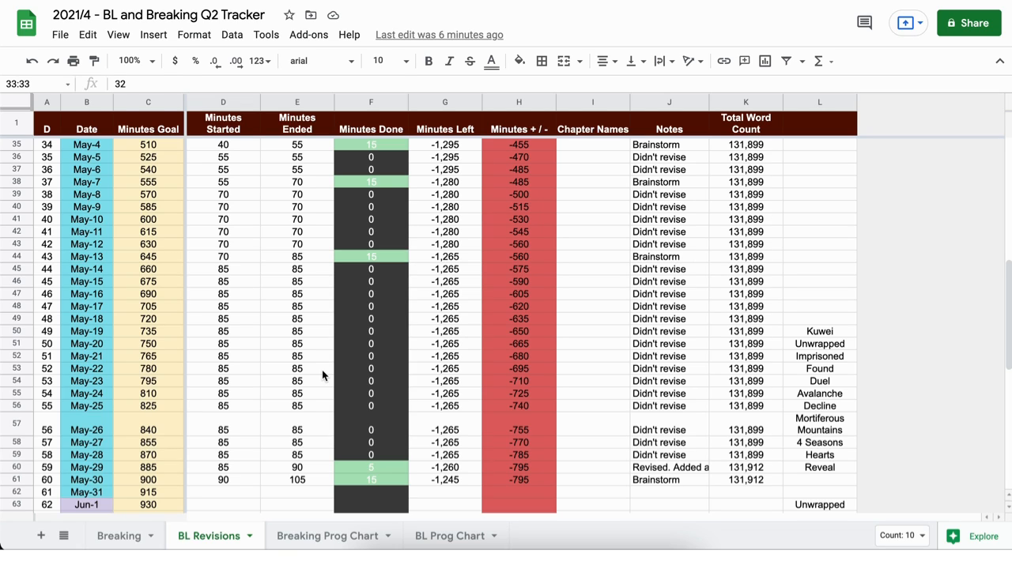
pyautogui.moveTo(360, 312)
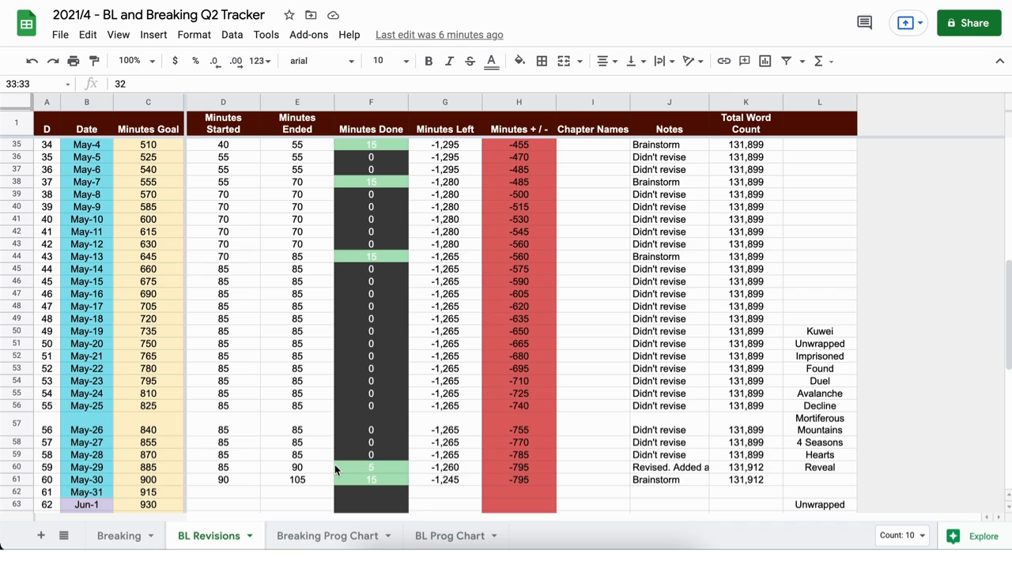
pyautogui.scroll(-3)
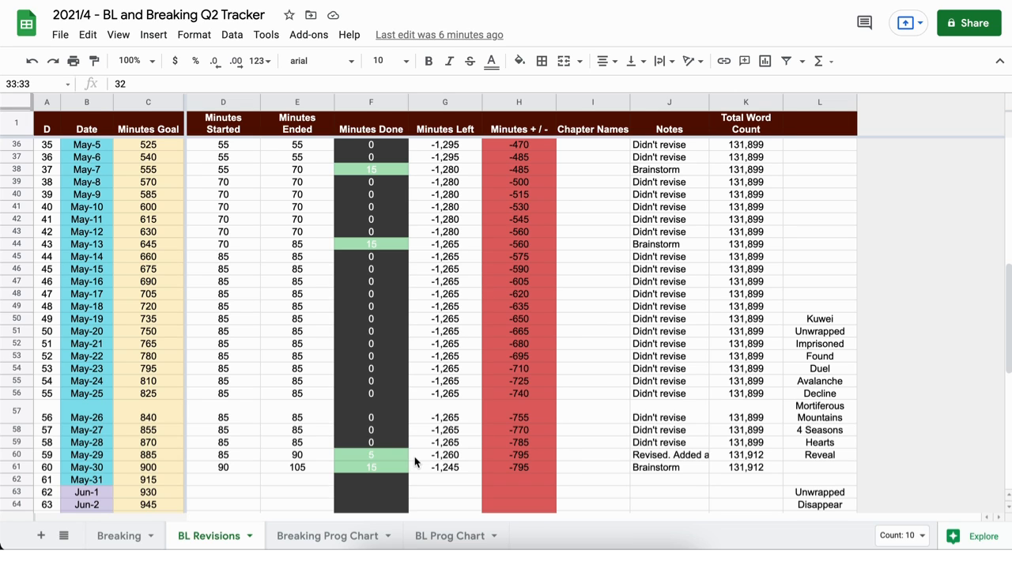
pyautogui.scroll(-3)
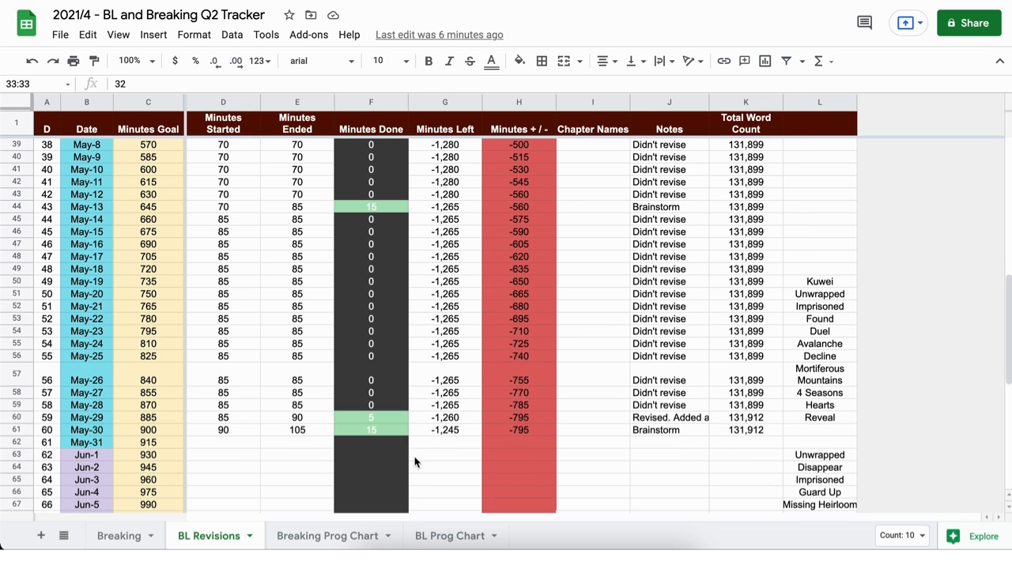
pyautogui.scroll(-3)
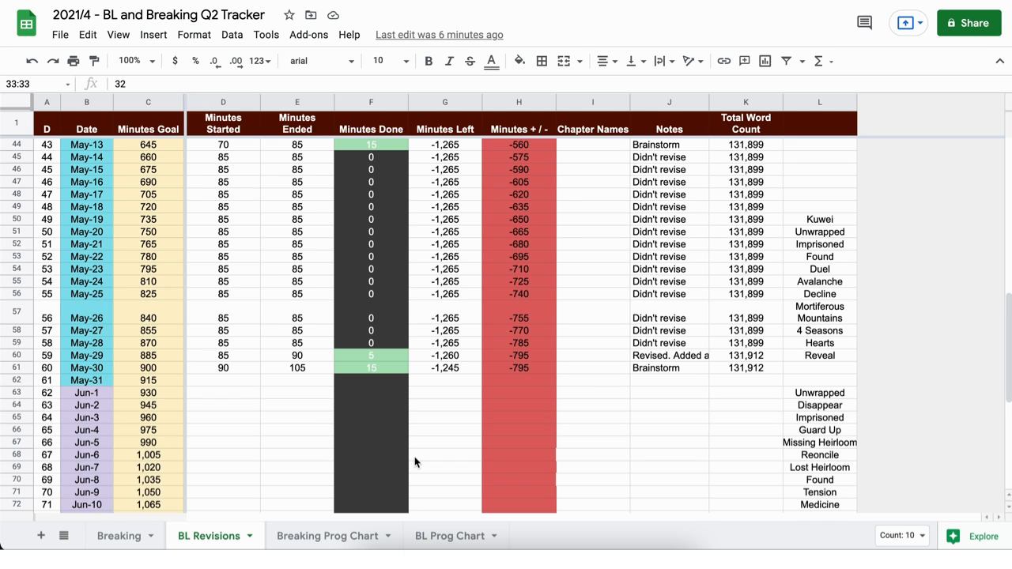
pyautogui.scroll(-3)
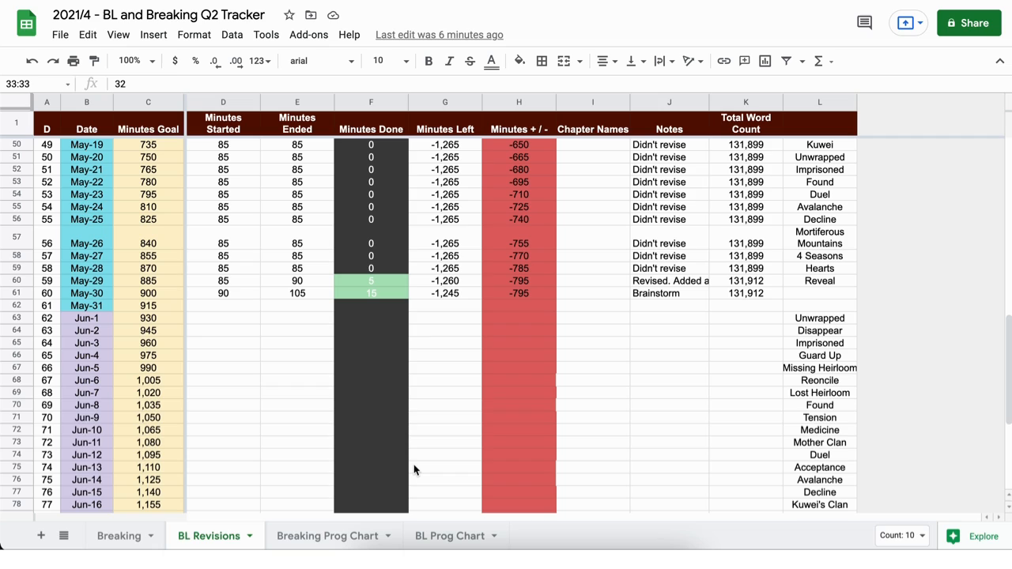
pyautogui.moveTo(515, 313)
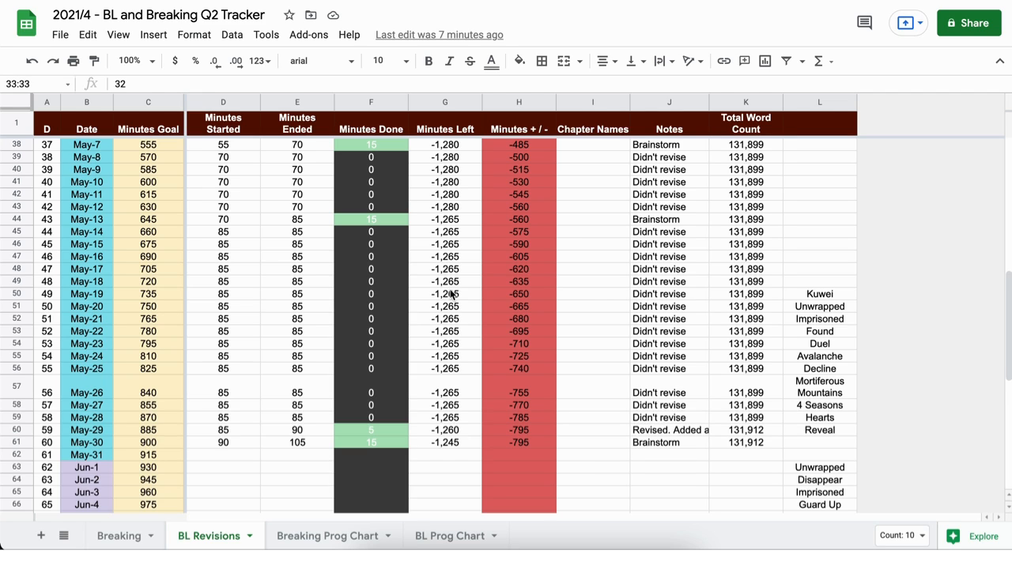
pyautogui.scroll(-3)
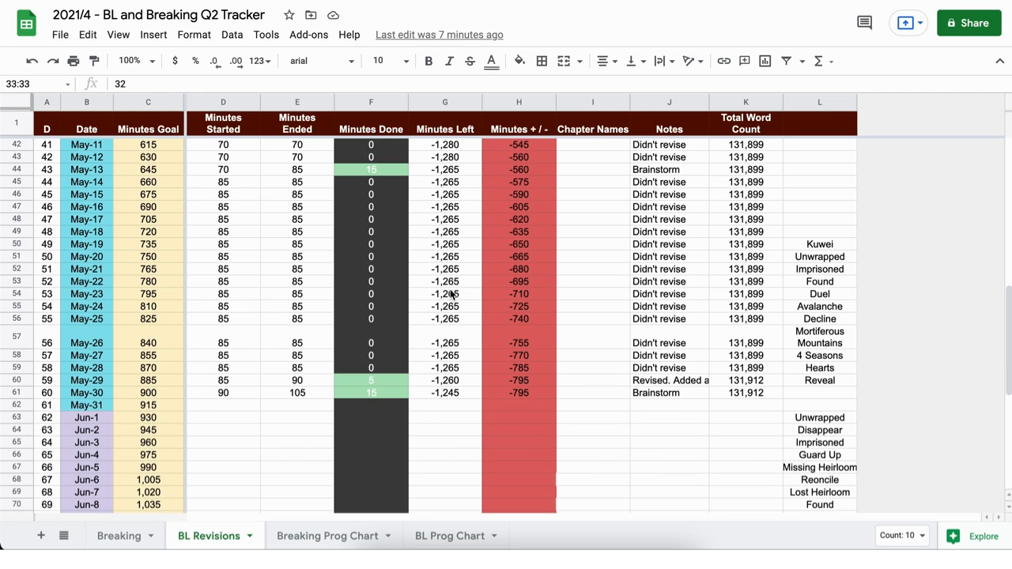